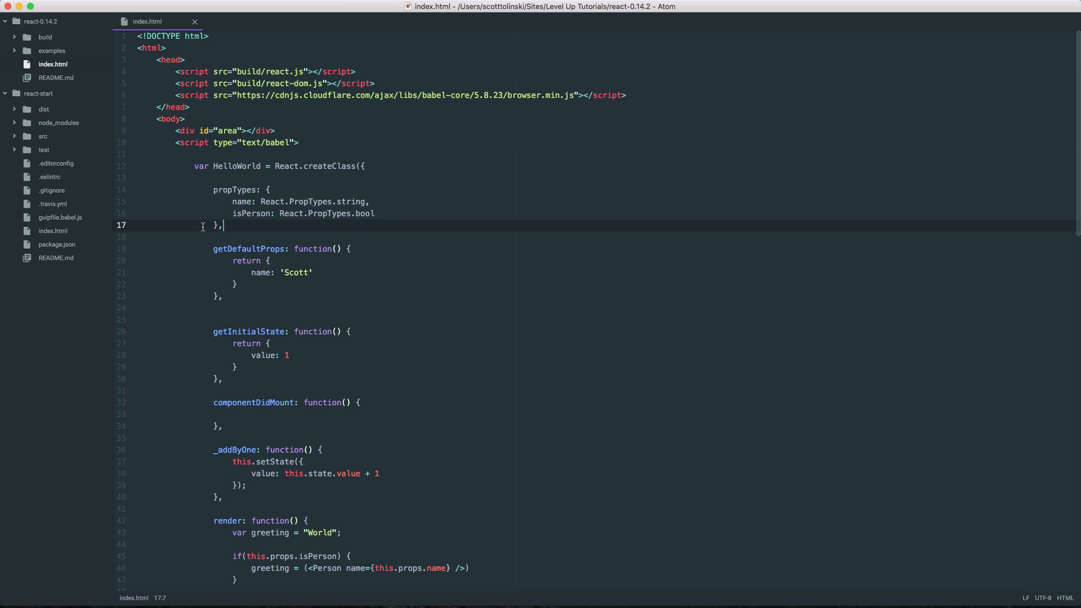
Find the selected HelloWorld name in index.html and cycle through its two matches.
double_click(235, 166)
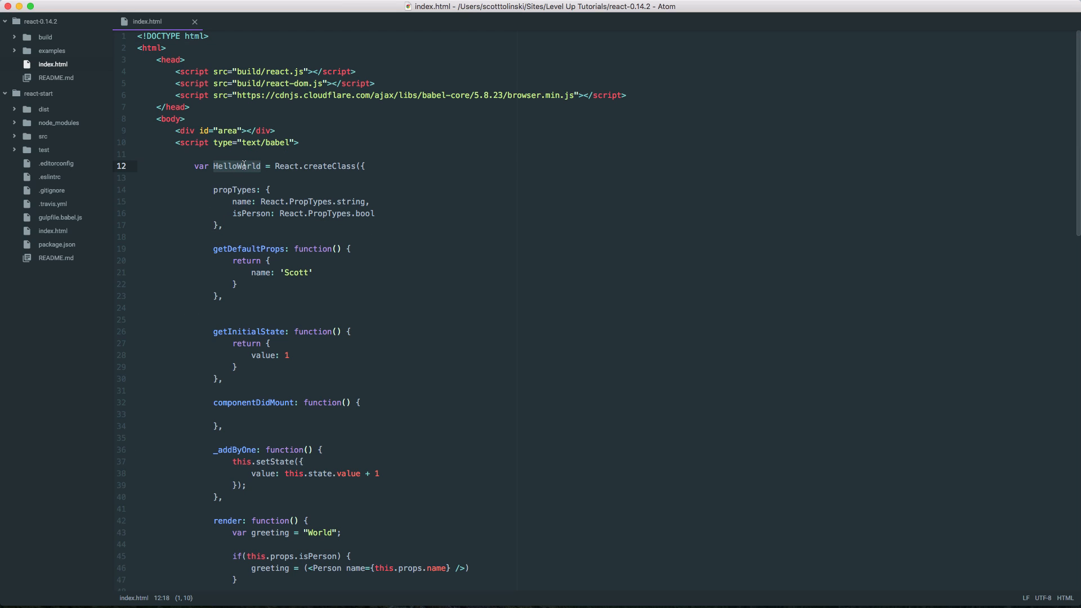
scroll("down", 3)
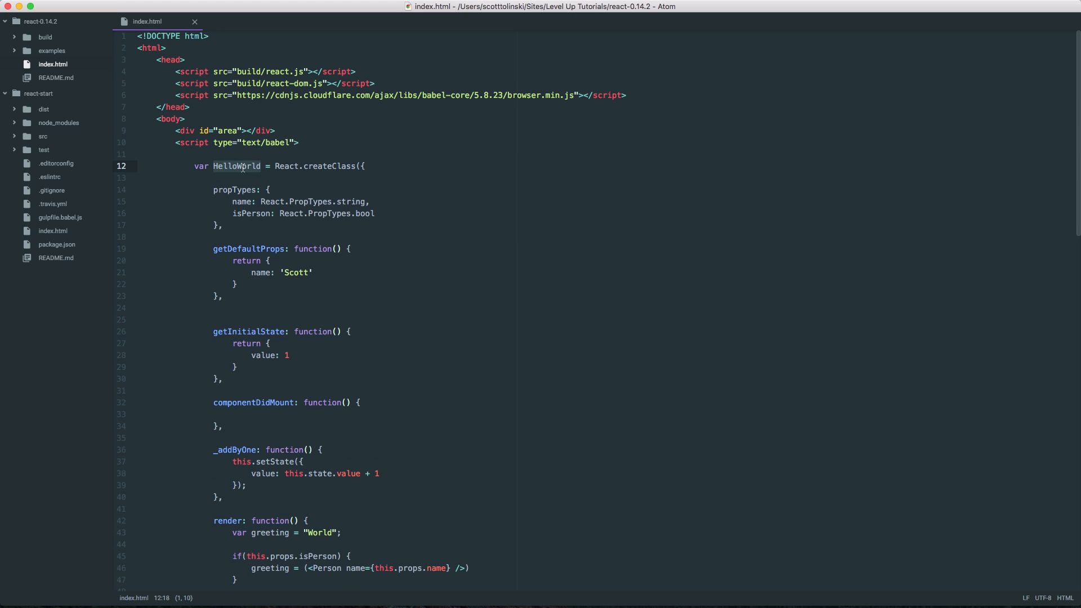
mouse_move(558, 162)
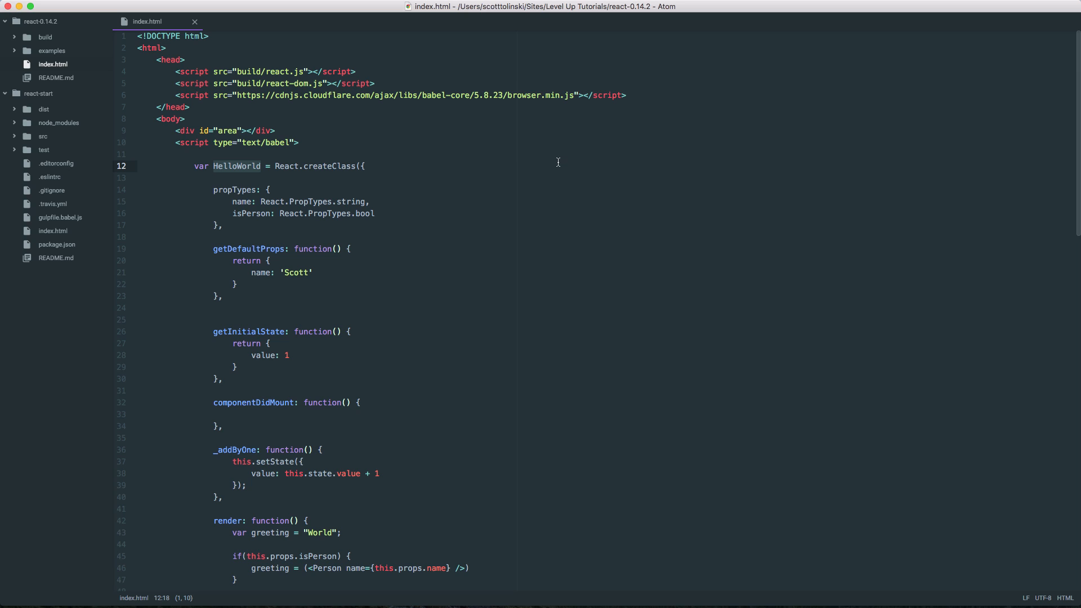
key("cmd+f")
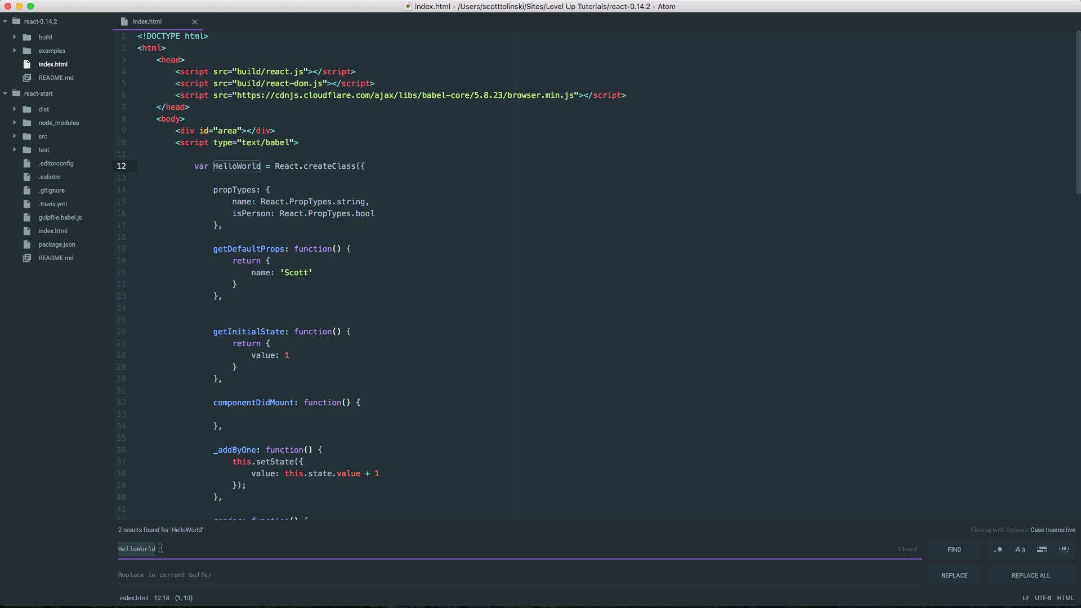
left_click(954, 548)
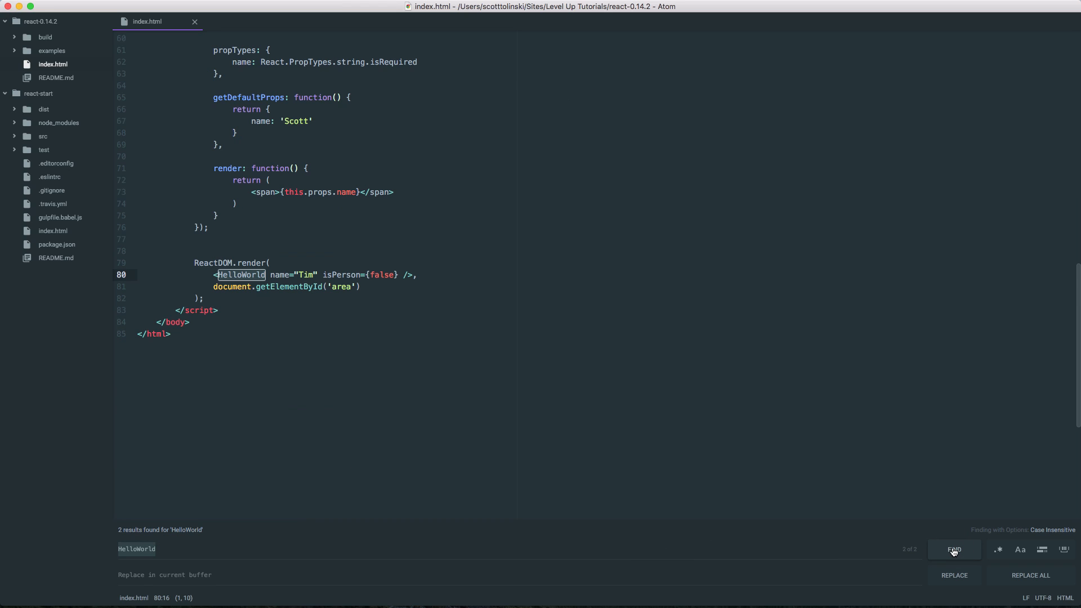
left_click(954, 549)
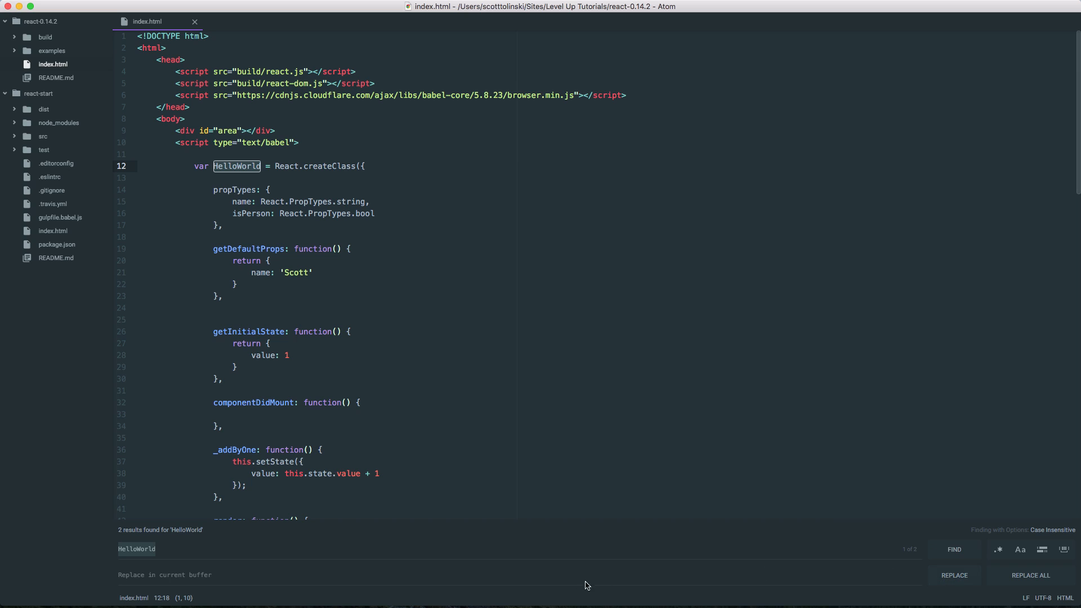
Replace all HelloWorld matches with HelloScott in the buffer.
type("HelloWorld")
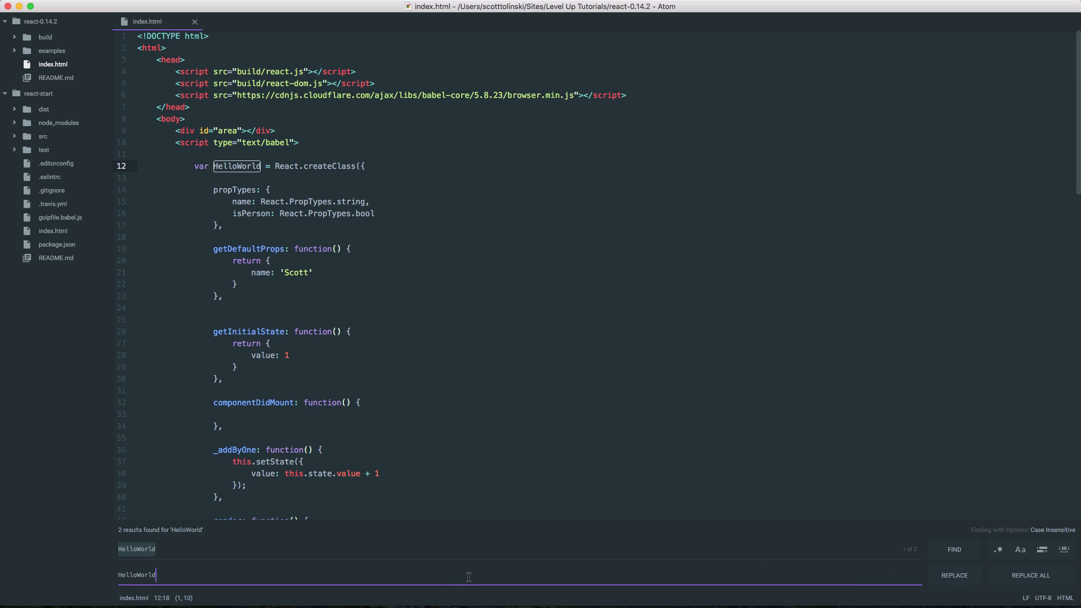
key("Backspace")
type("Scott")
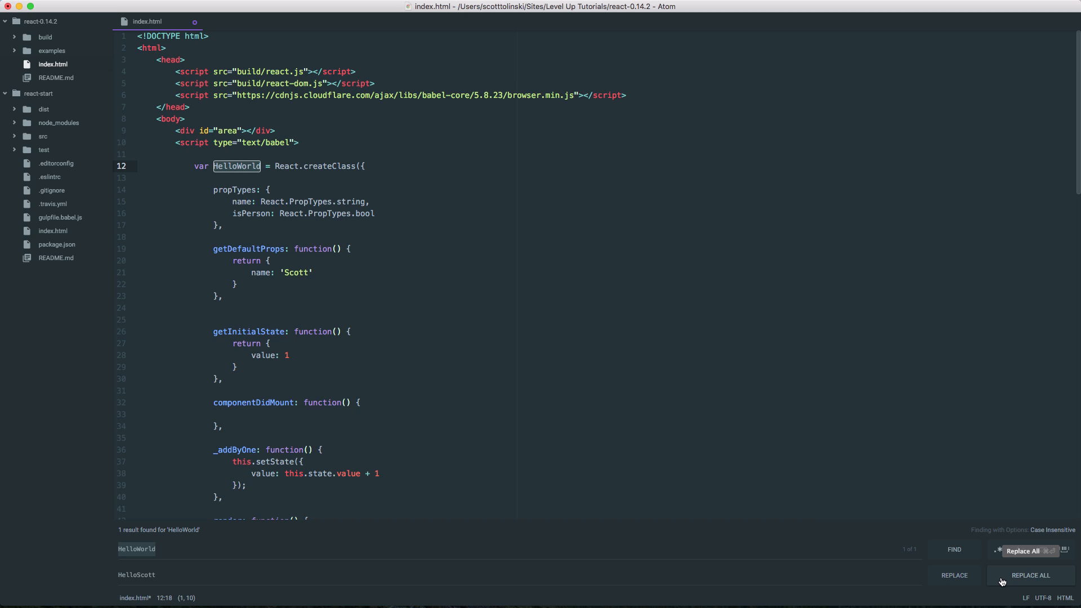
mouse_move(988, 589)
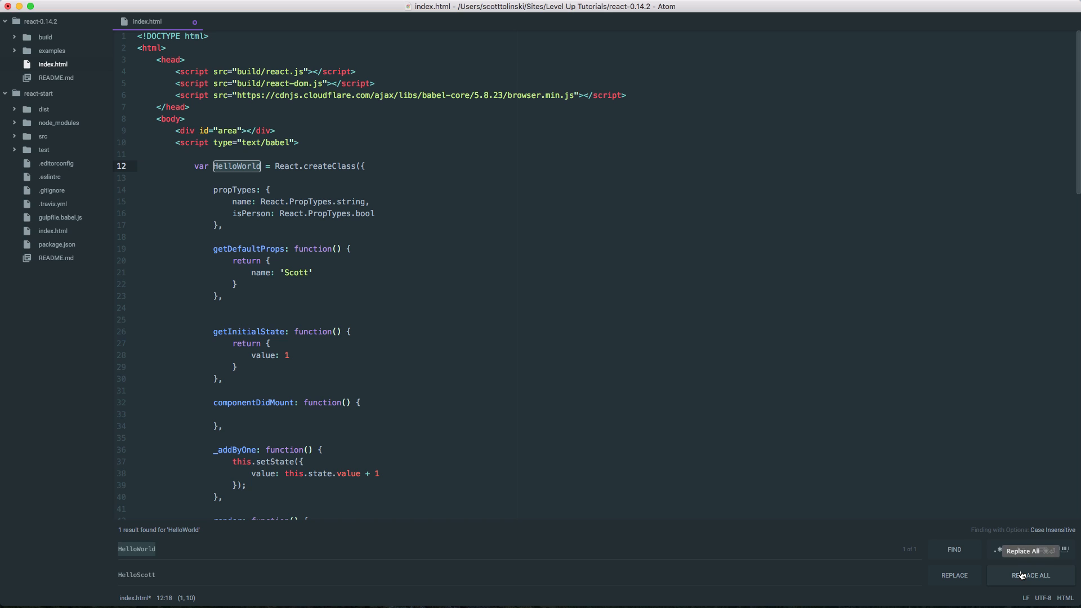
left_click(1030, 575)
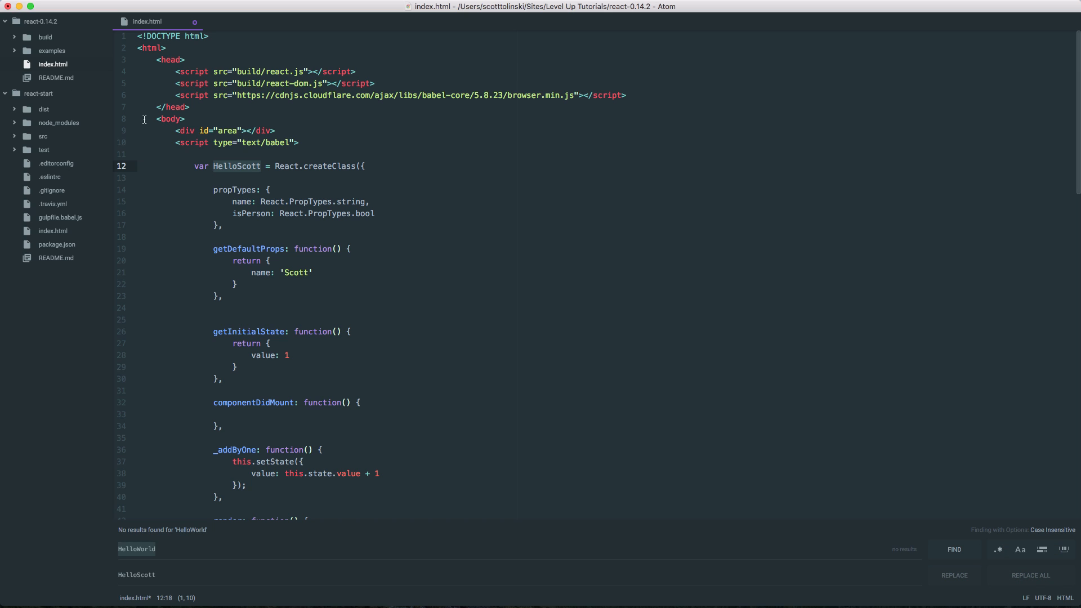
mouse_move(273, 283)
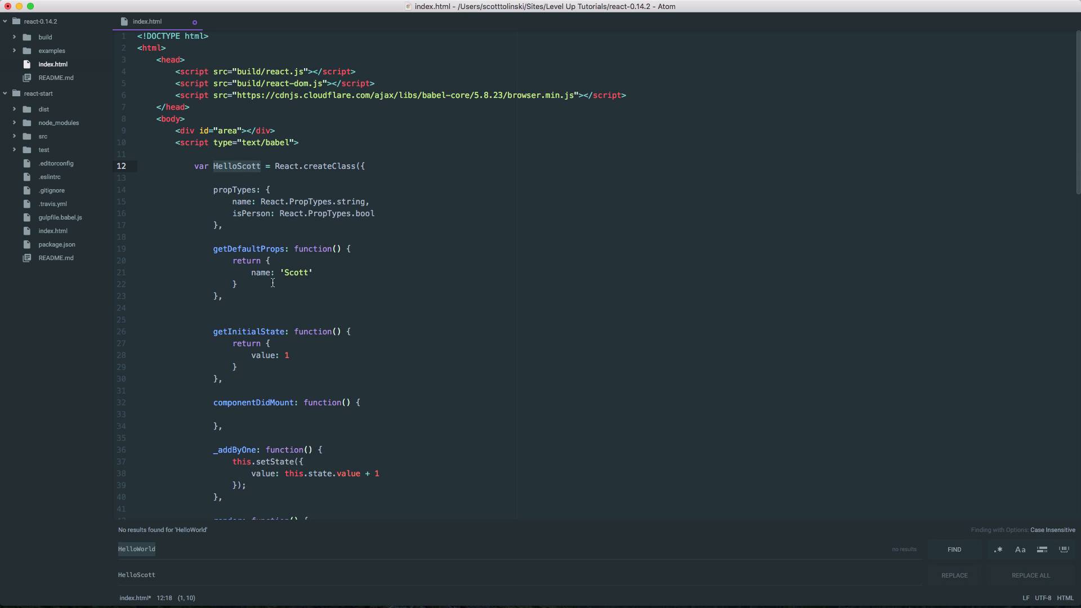
scroll("down", 3)
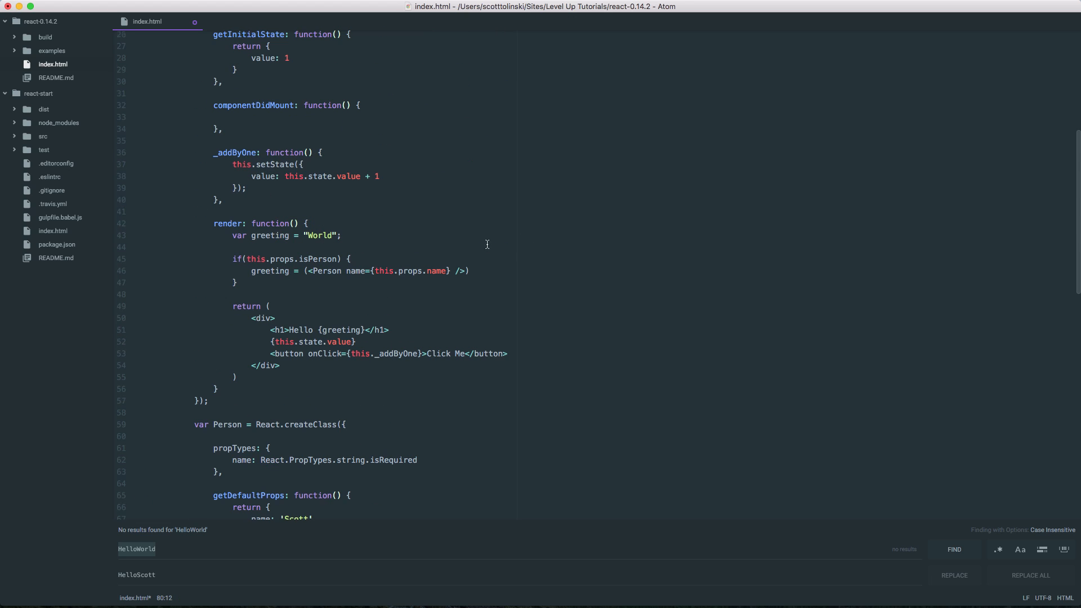
mouse_move(74, 563)
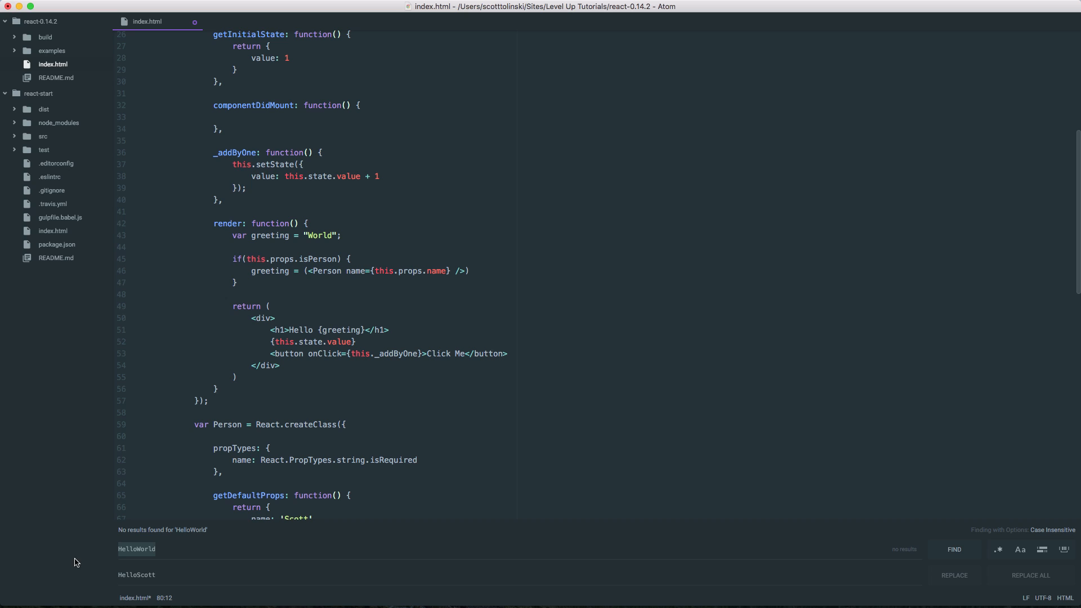
mouse_move(999, 549)
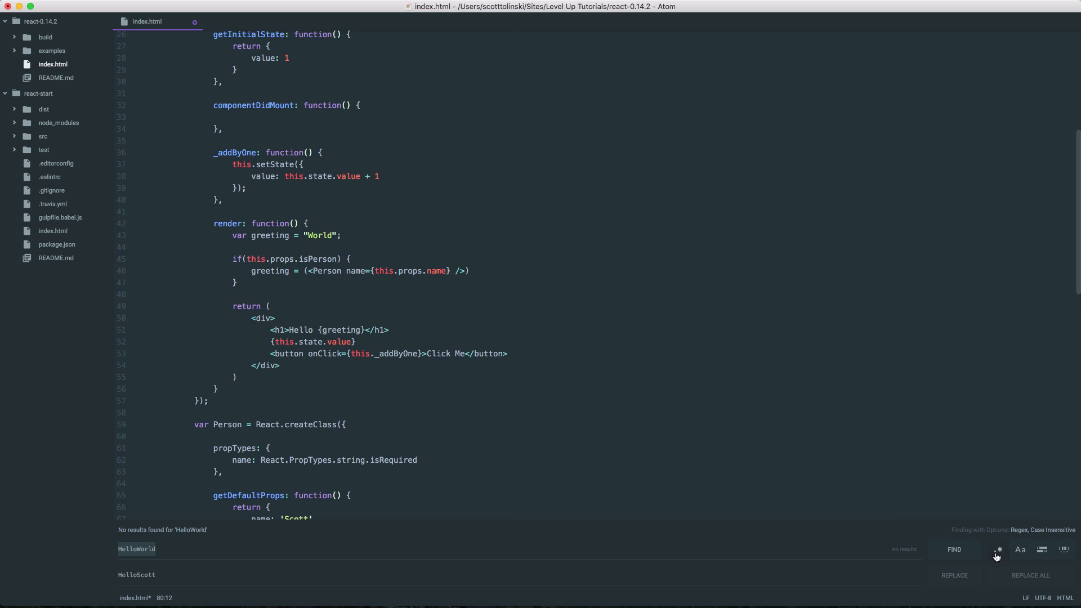
mouse_move(1020, 549)
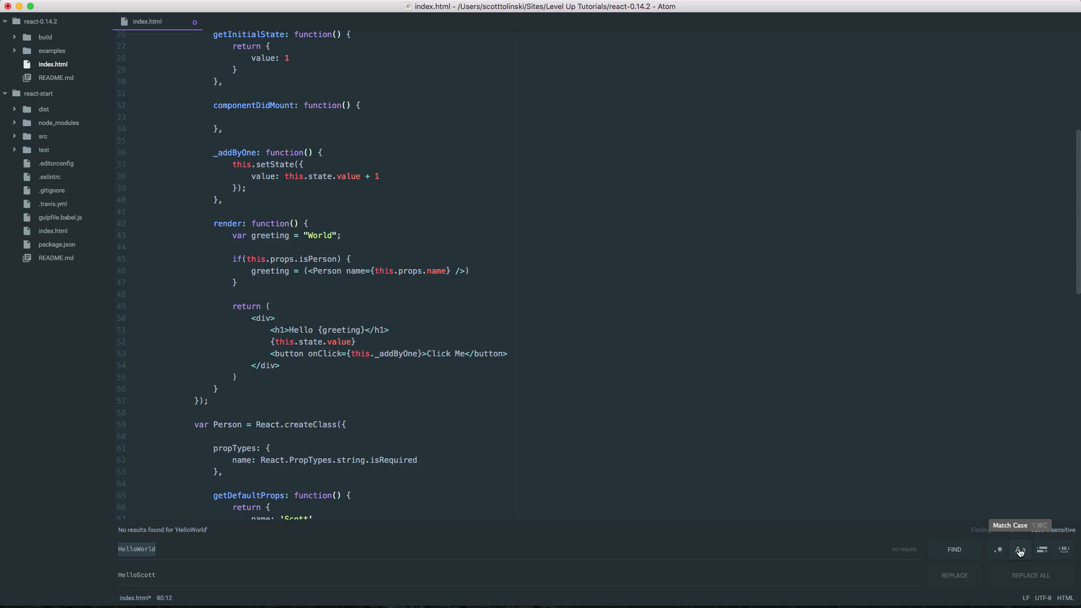
Run a case-sensitive search for 'Person' and step through its matches.
left_click(1020, 549)
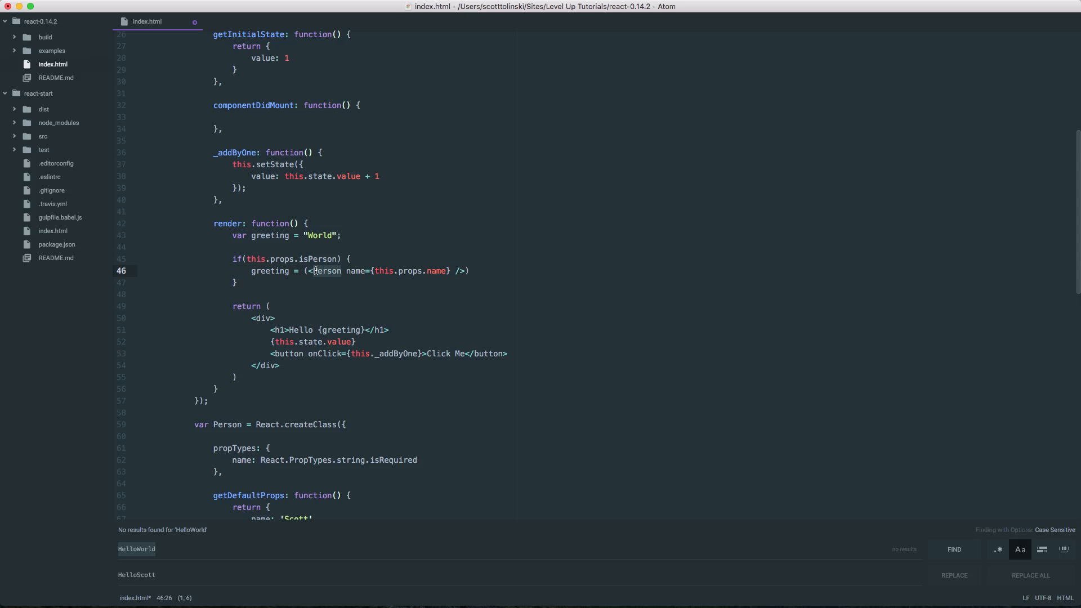
left_click(213, 548)
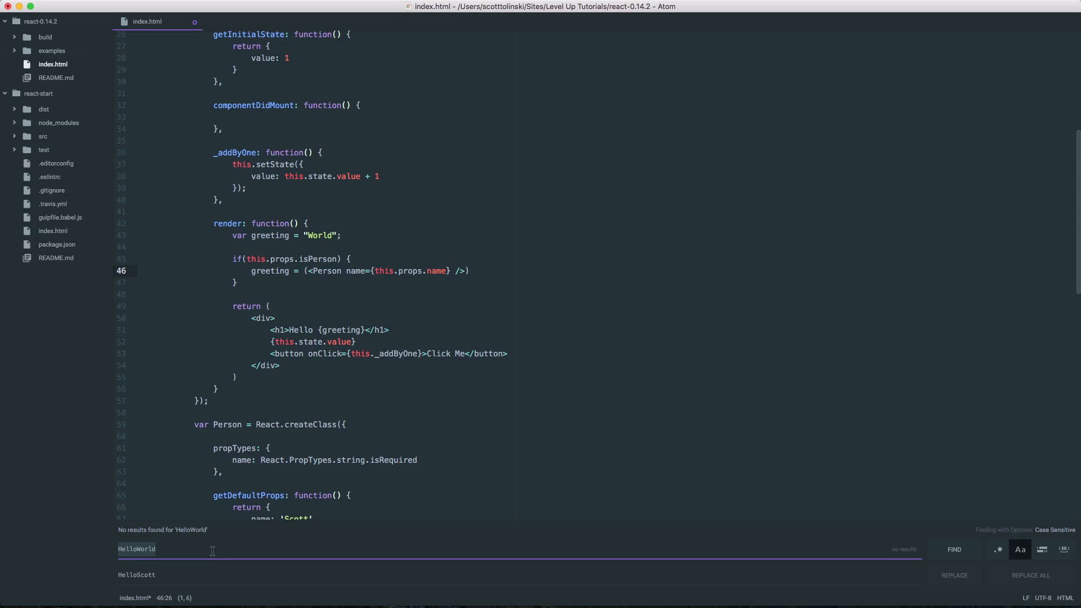
type("Person")
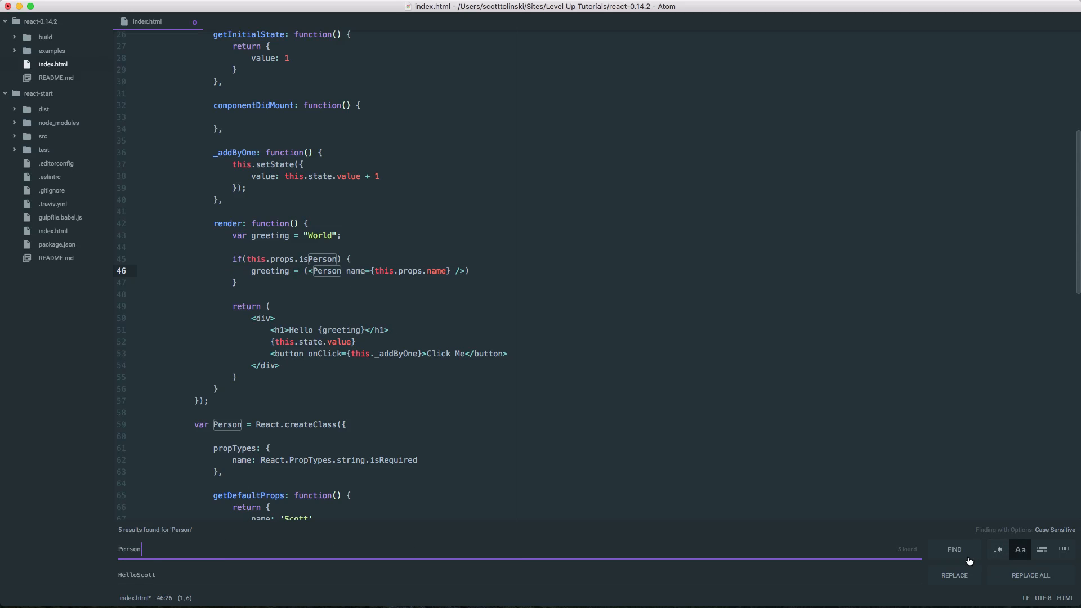
left_click(953, 550)
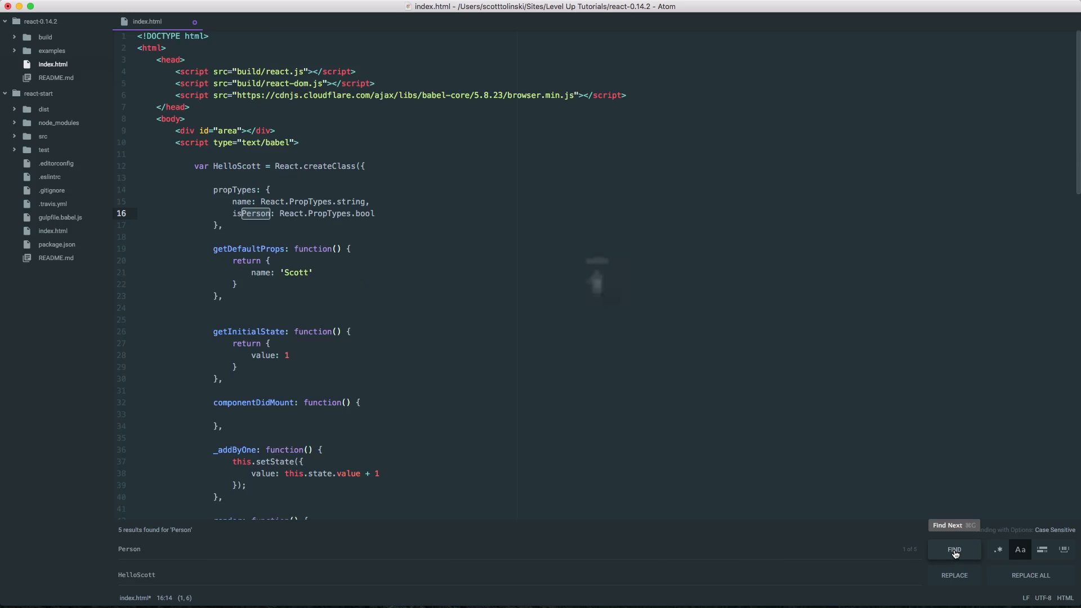
left_click(954, 550)
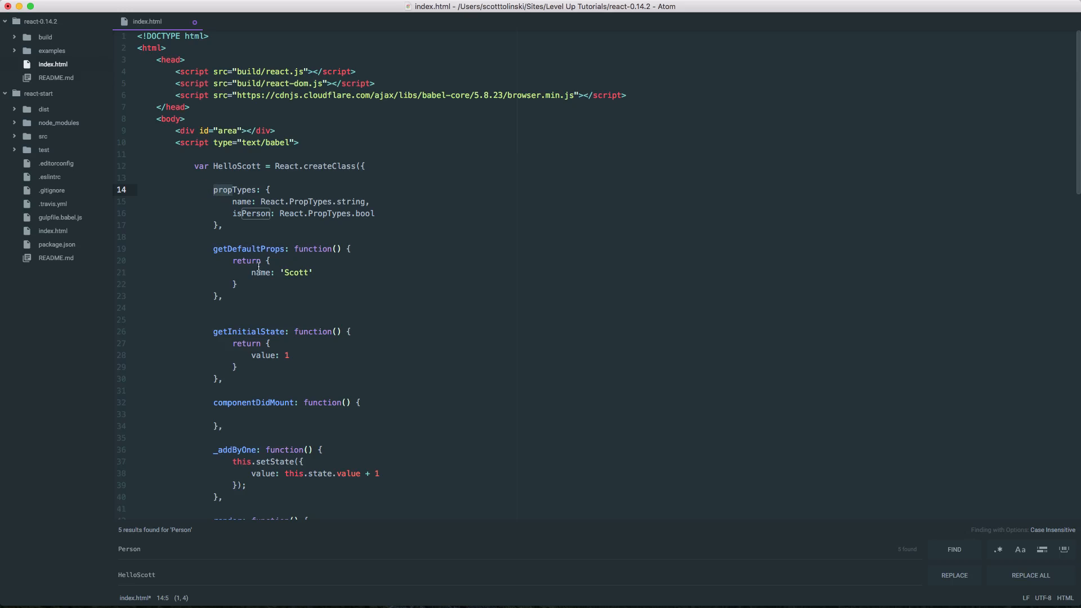
Search for 'prop' limited to the selected render block, finding no whole-word matches.
type("prop")
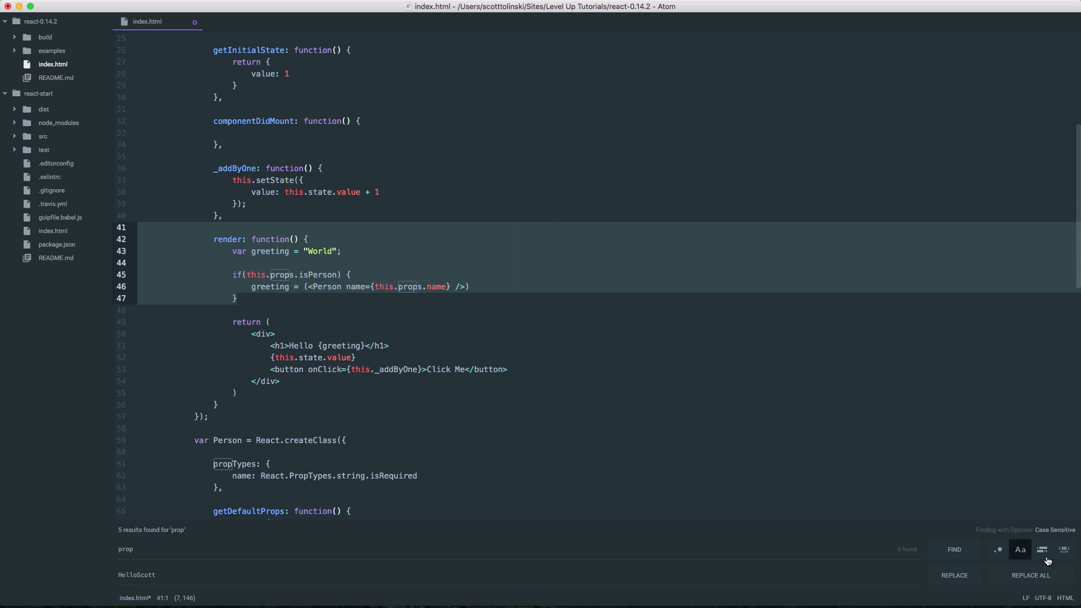
left_click(1042, 550)
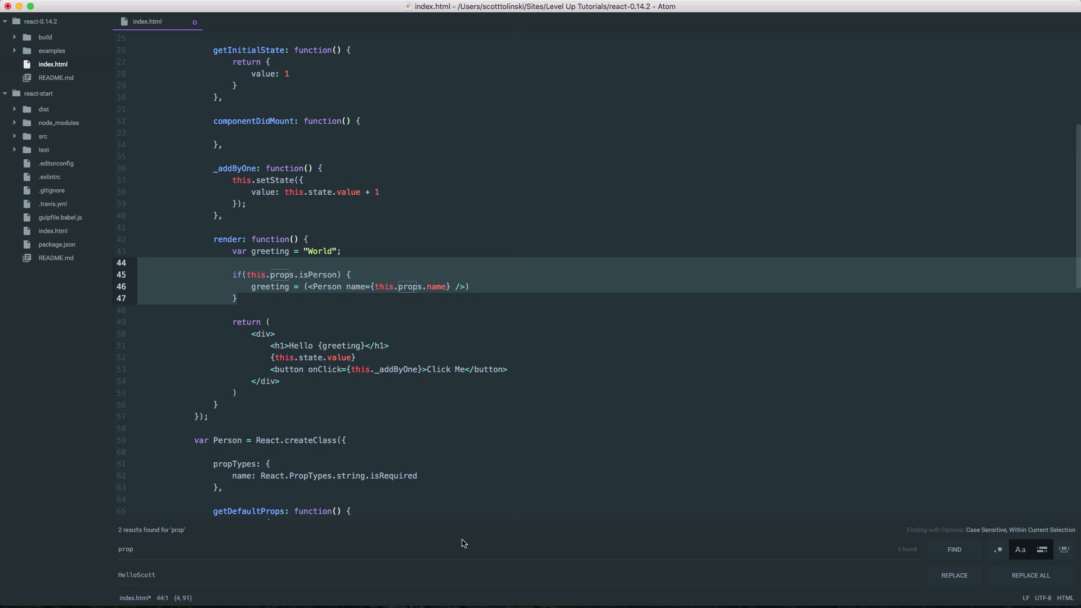
left_click(954, 549)
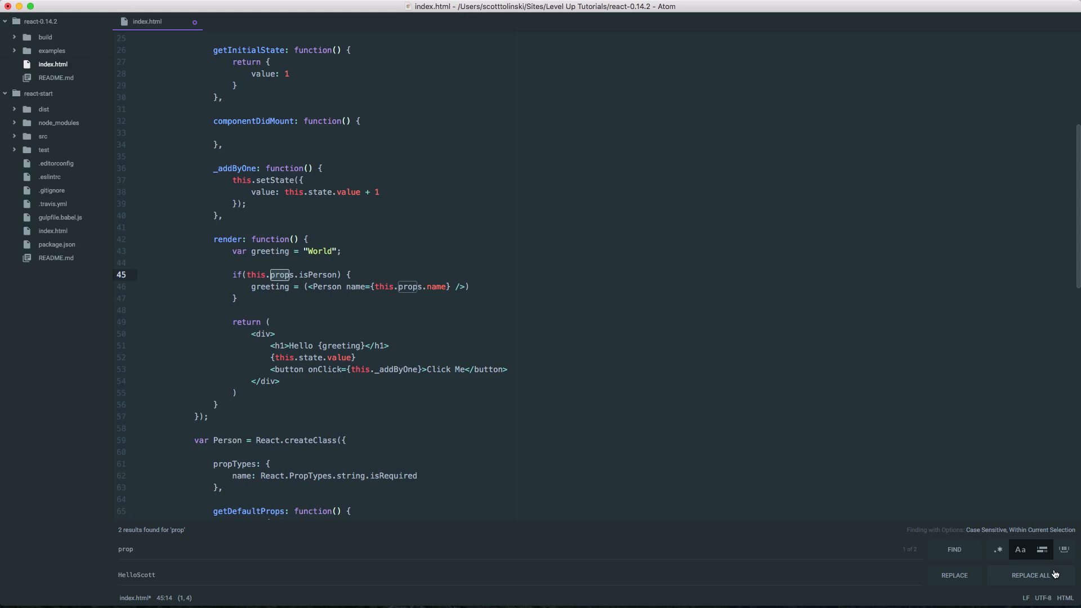
mouse_move(1066, 549)
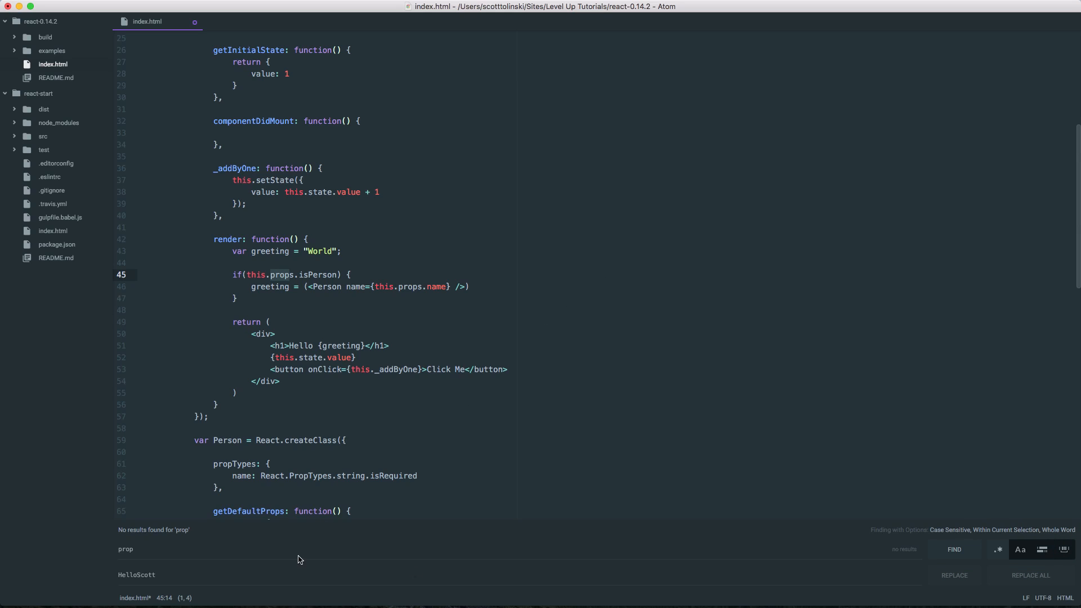
mouse_move(954, 550)
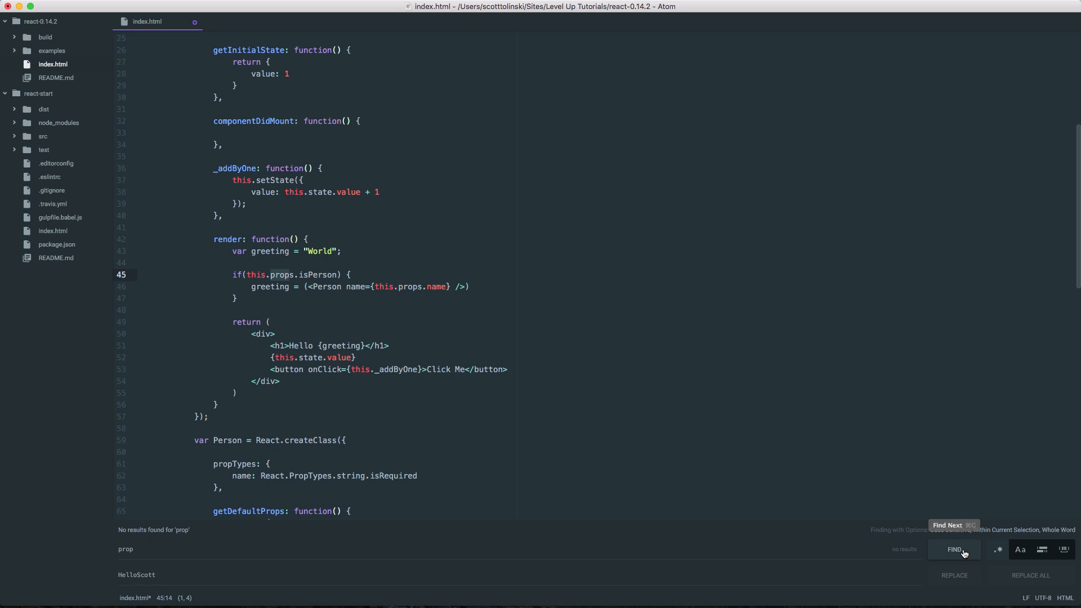
left_click(1043, 550)
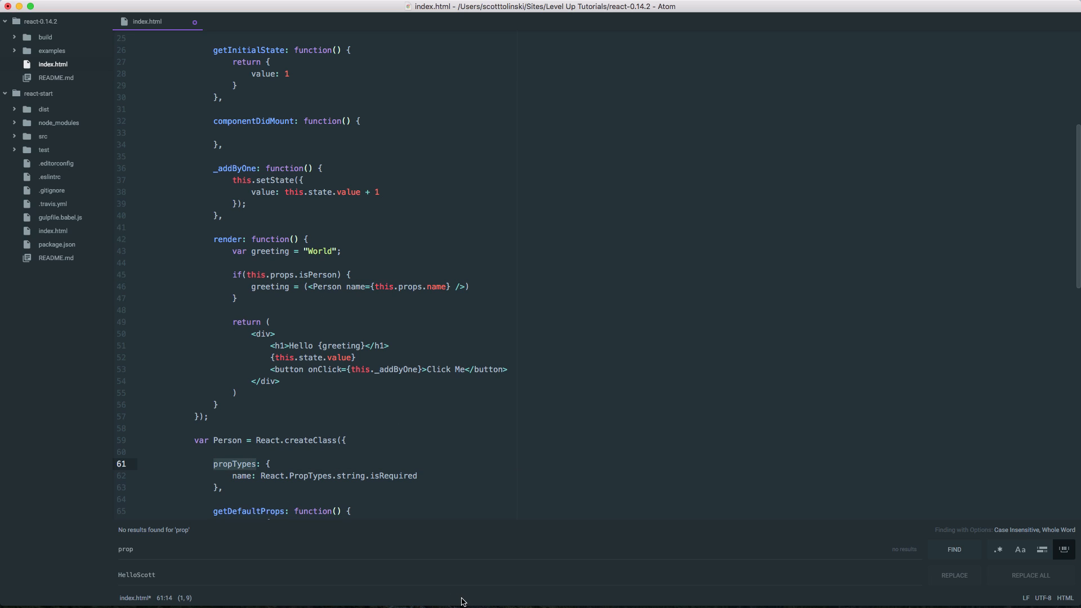
Switch to Find in Project from the Find menu, carrying over 'prop'.
left_click(160, 7)
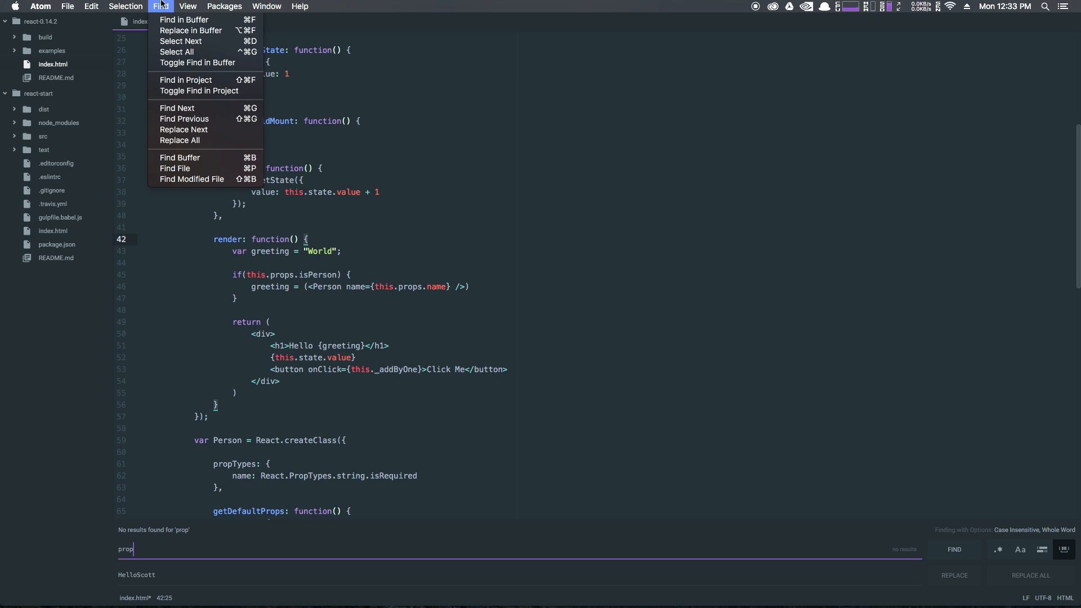
mouse_move(184, 79)
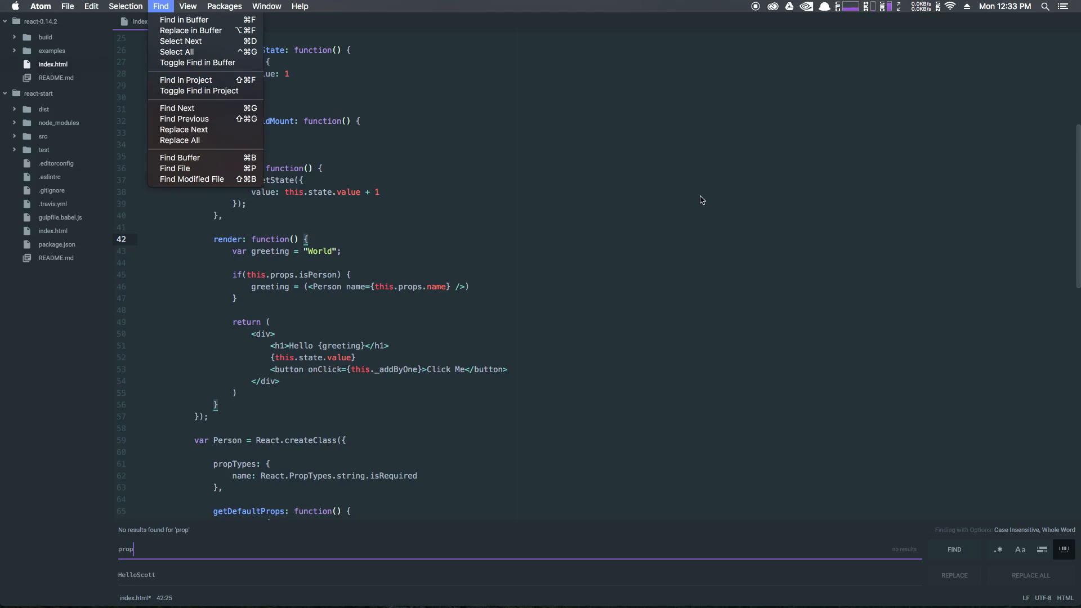
left_click(693, 193)
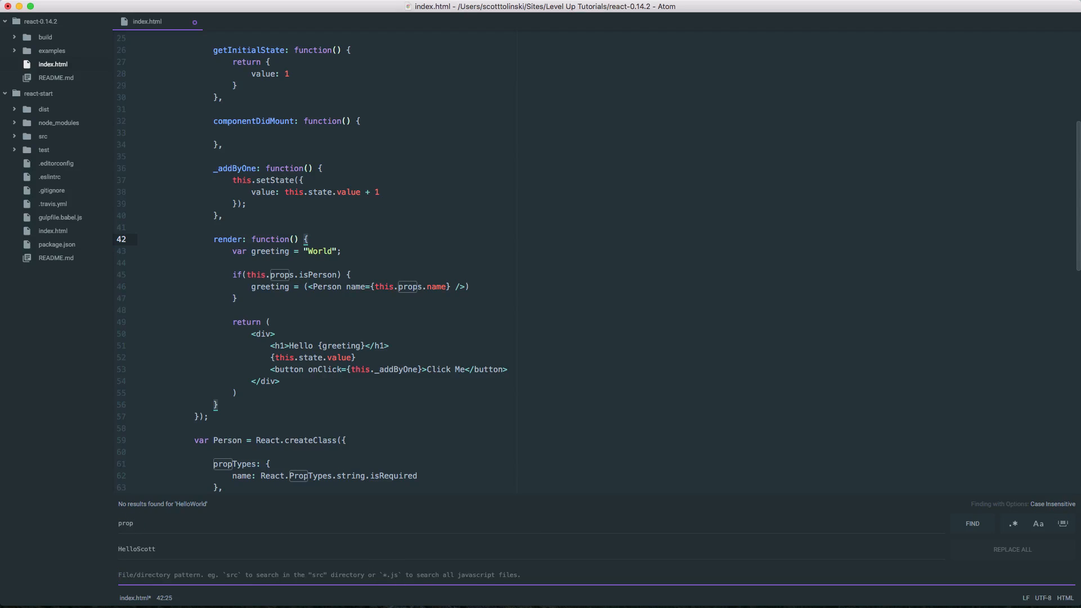
Limit the project search to a '*.' file pattern and run it for 'prop'.
type("*.jsx")
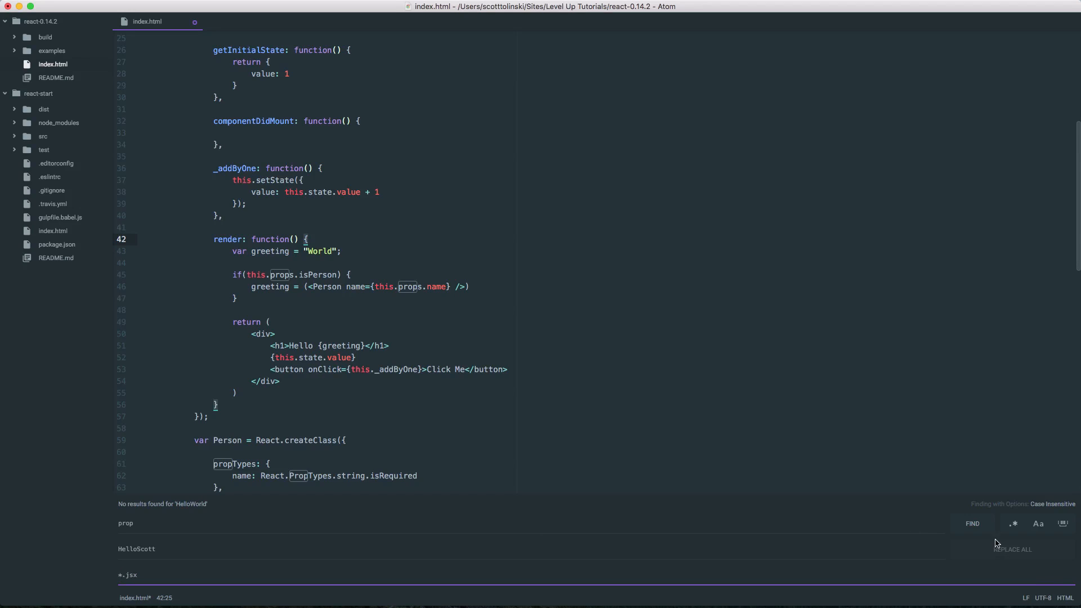
left_click(972, 523)
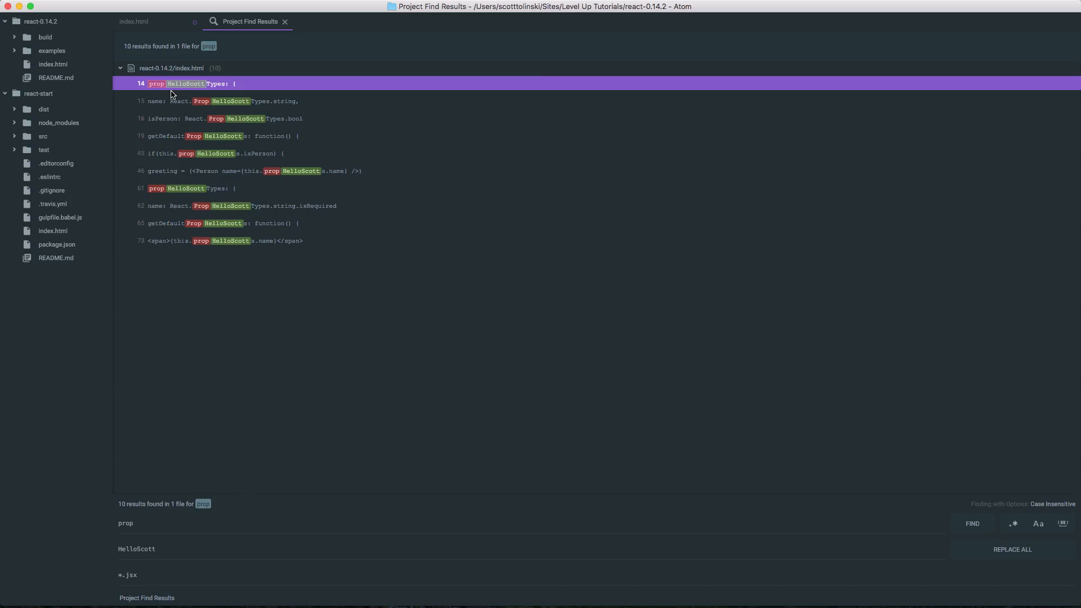
mouse_move(163, 68)
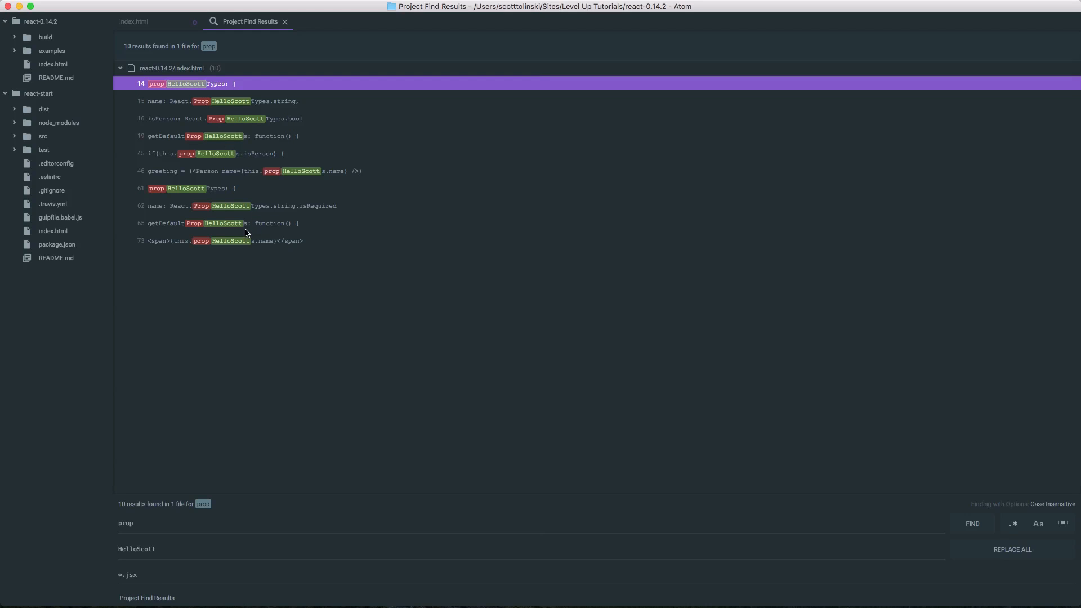
mouse_move(185, 202)
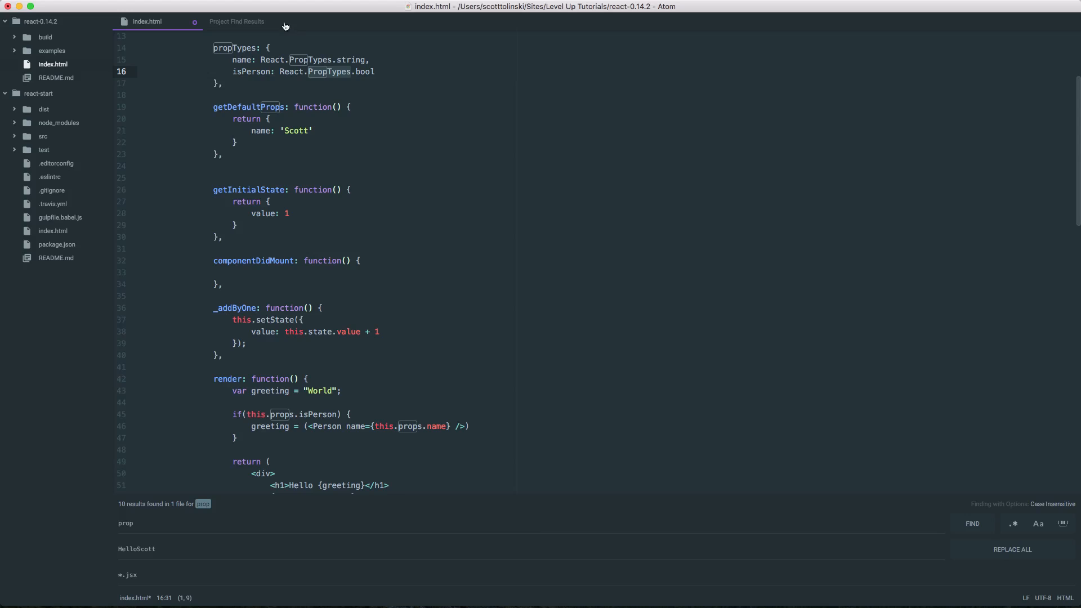
left_click(237, 21)
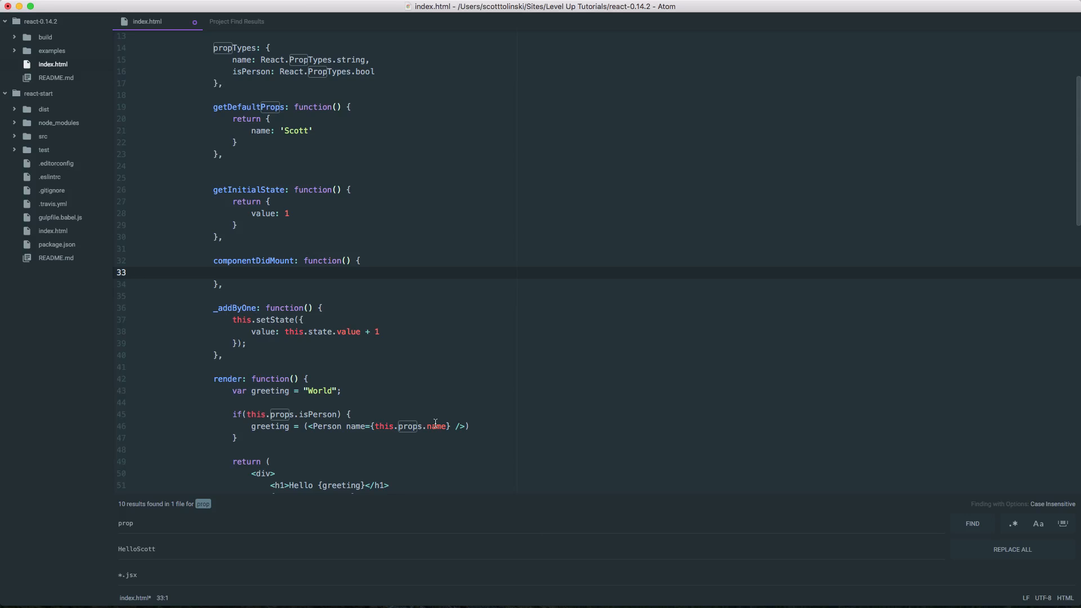
left_click(138, 271)
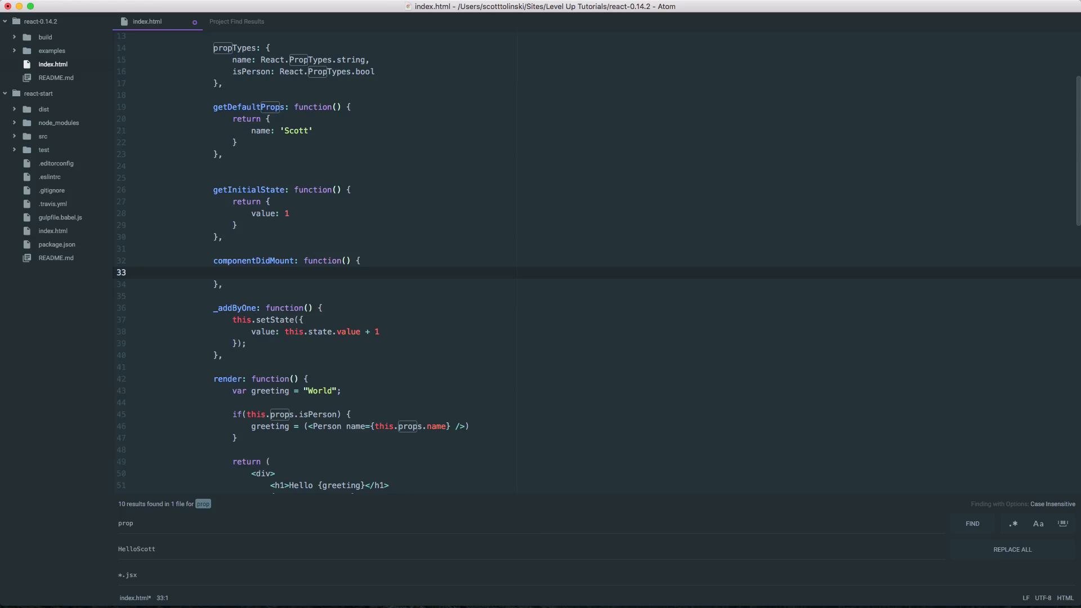
left_click(138, 271)
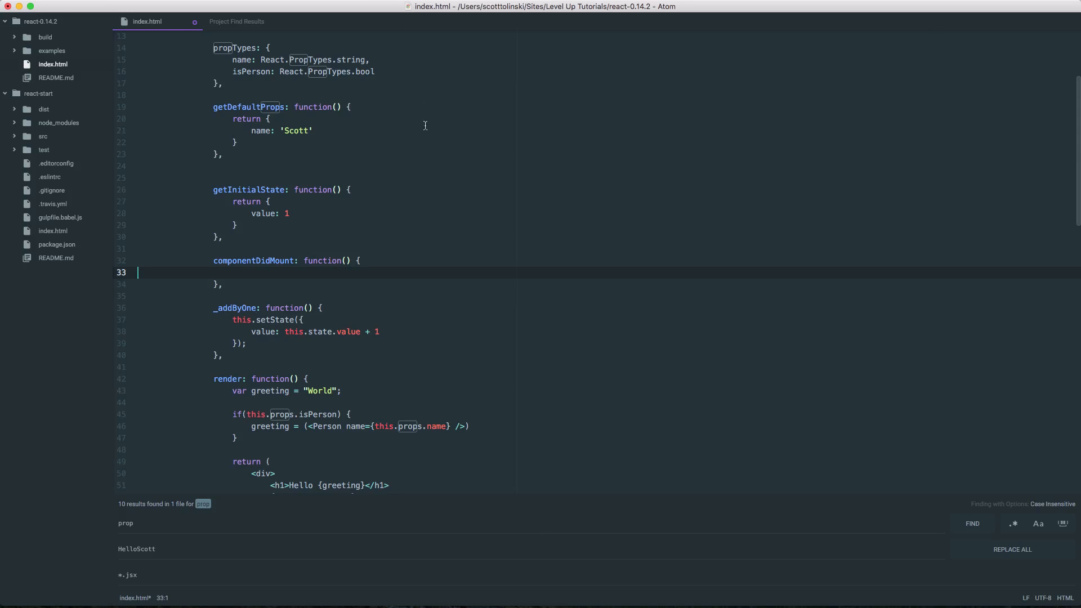
mouse_move(835, 166)
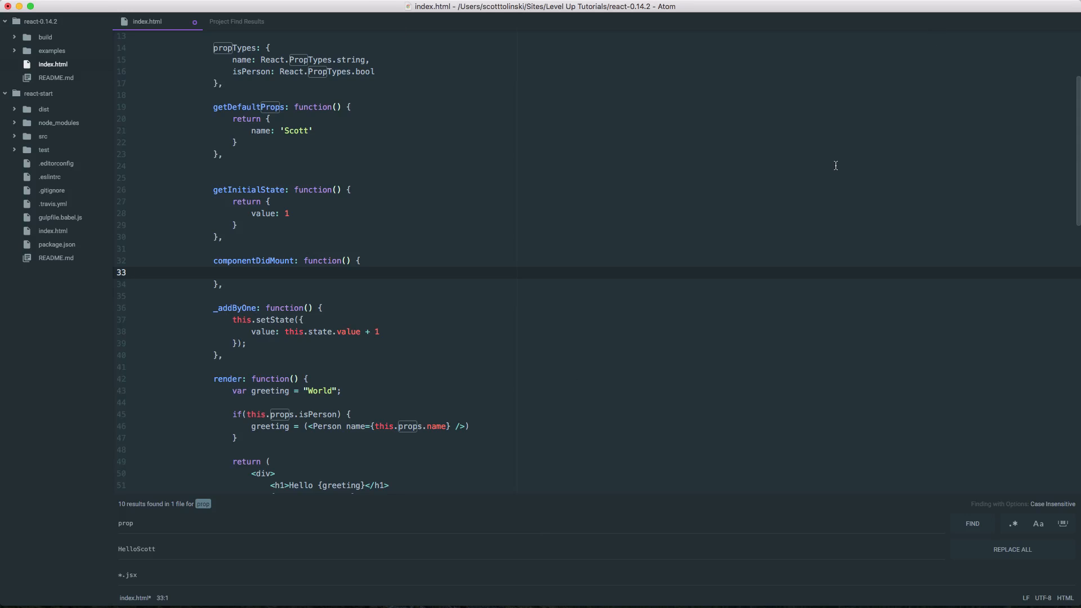